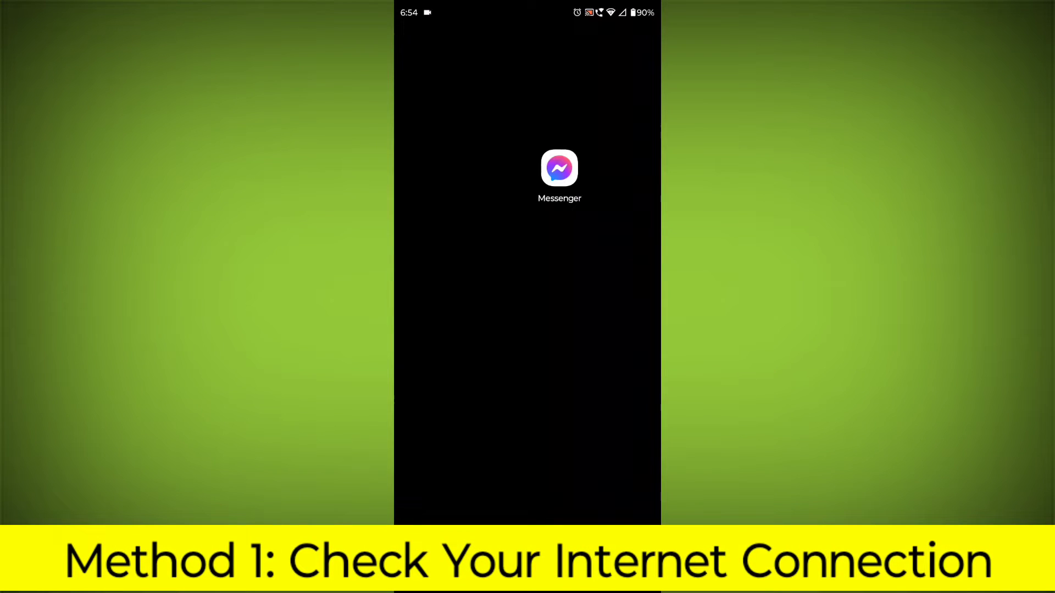
# Restart the phone from the power menu and return to the home screen.
pyautogui.scroll(-3)
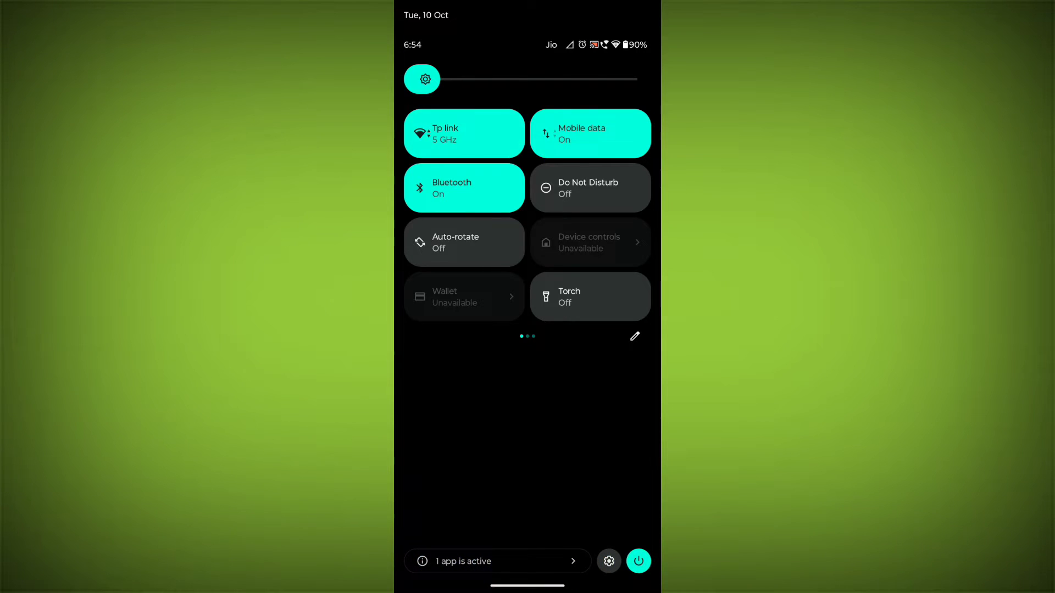
pyautogui.click(463, 133)
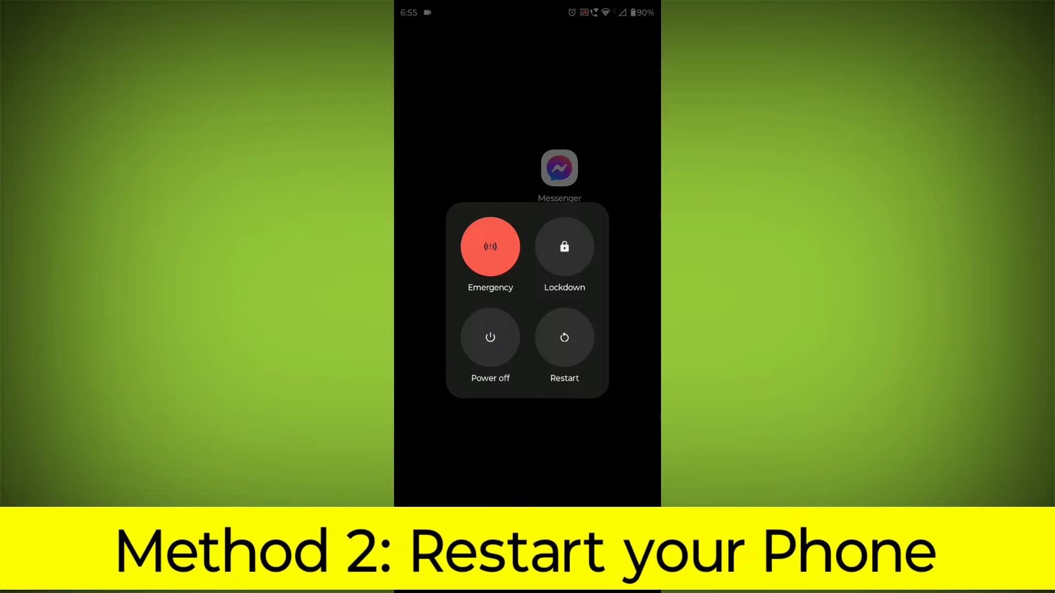
pyautogui.click(564, 337)
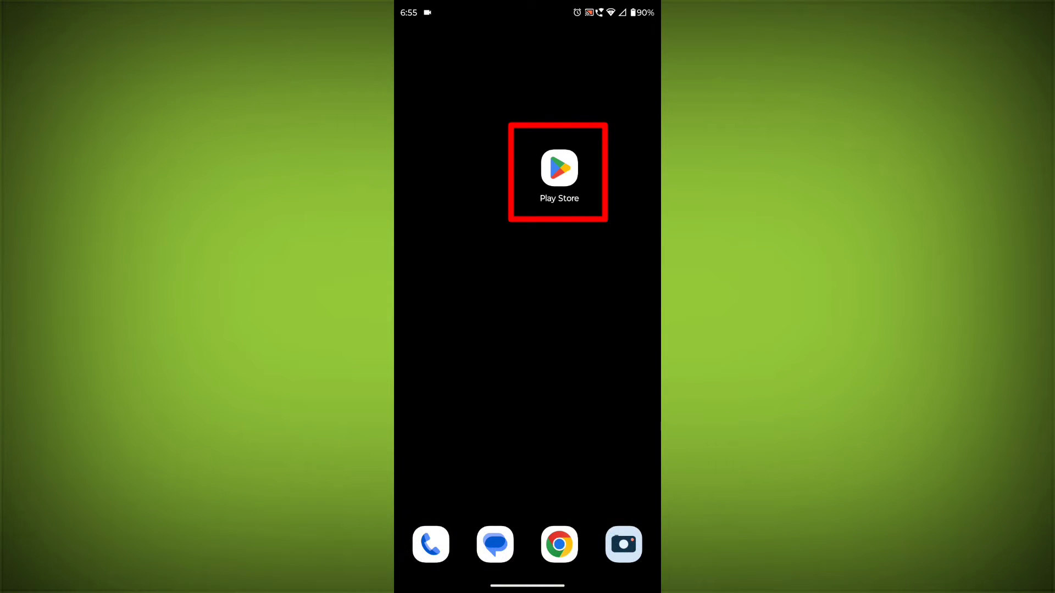
# Search the Play Store for 'messenger' and bring up the Messenger listing marked installed.
pyautogui.click(558, 168)
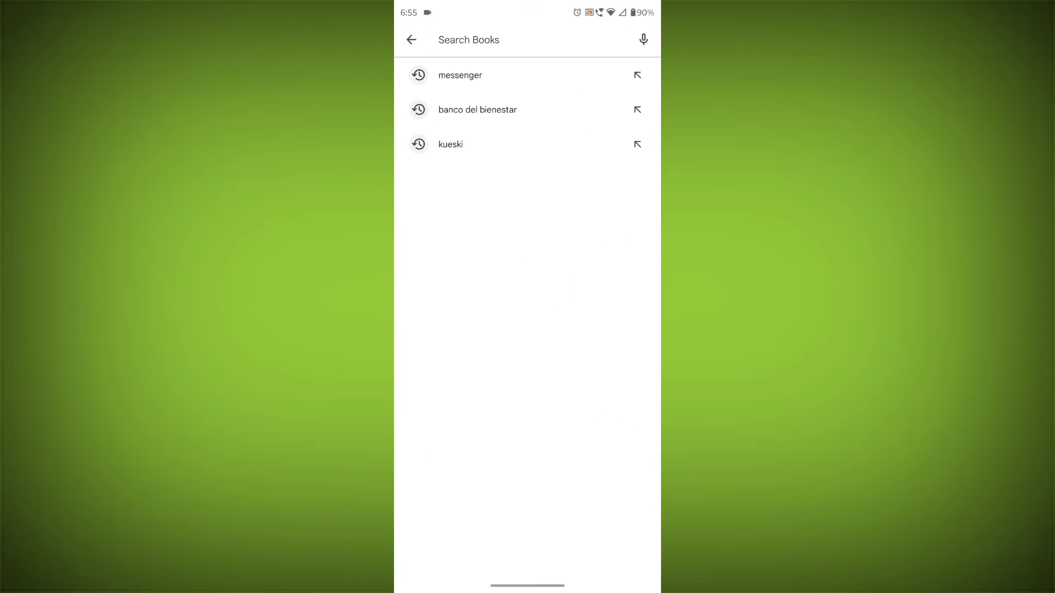
pyautogui.write('me')
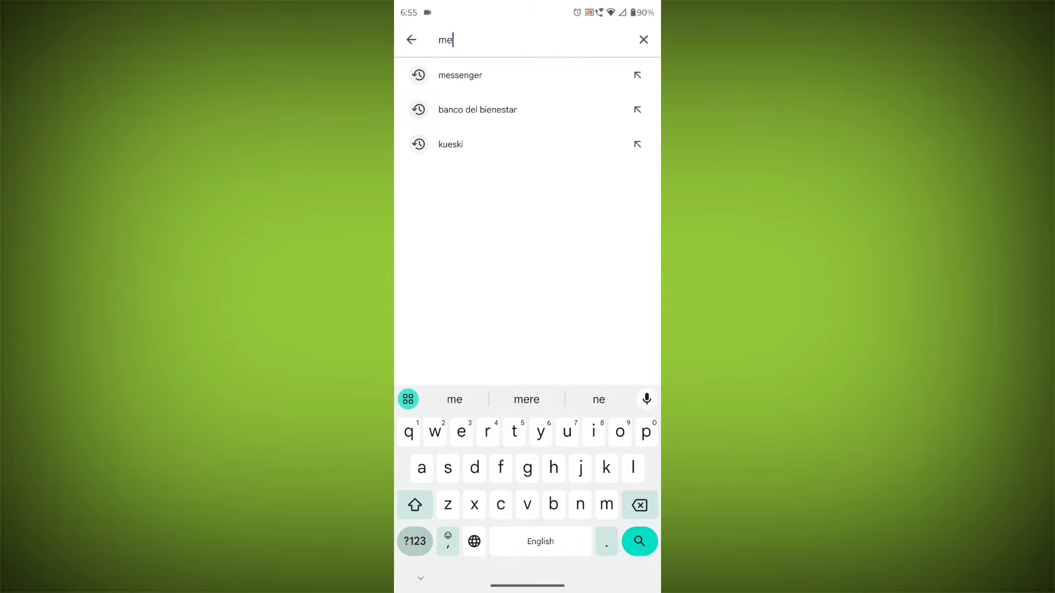
pyautogui.click(460, 75)
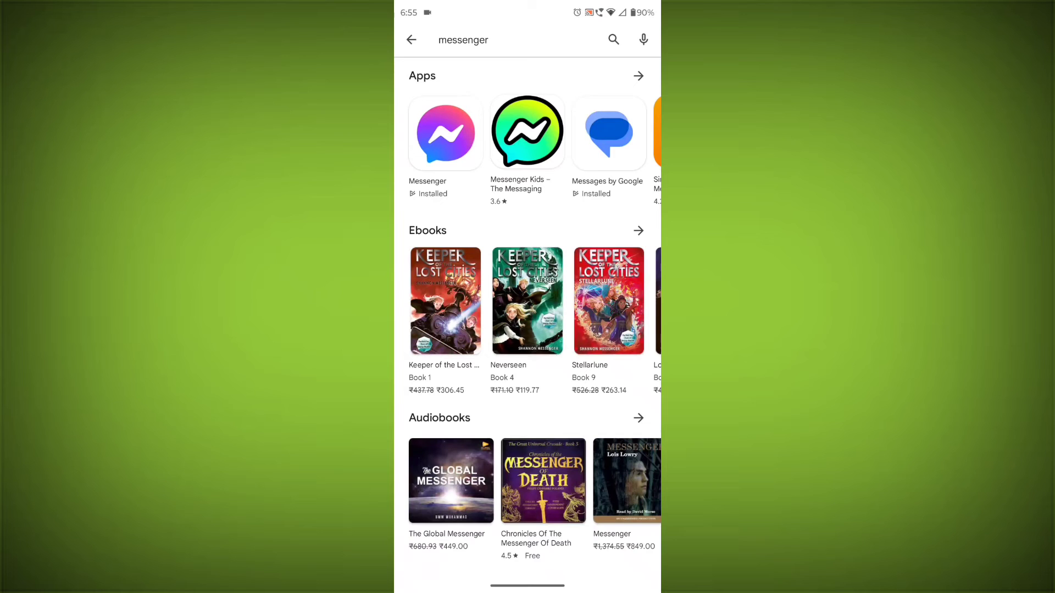
pyautogui.click(445, 132)
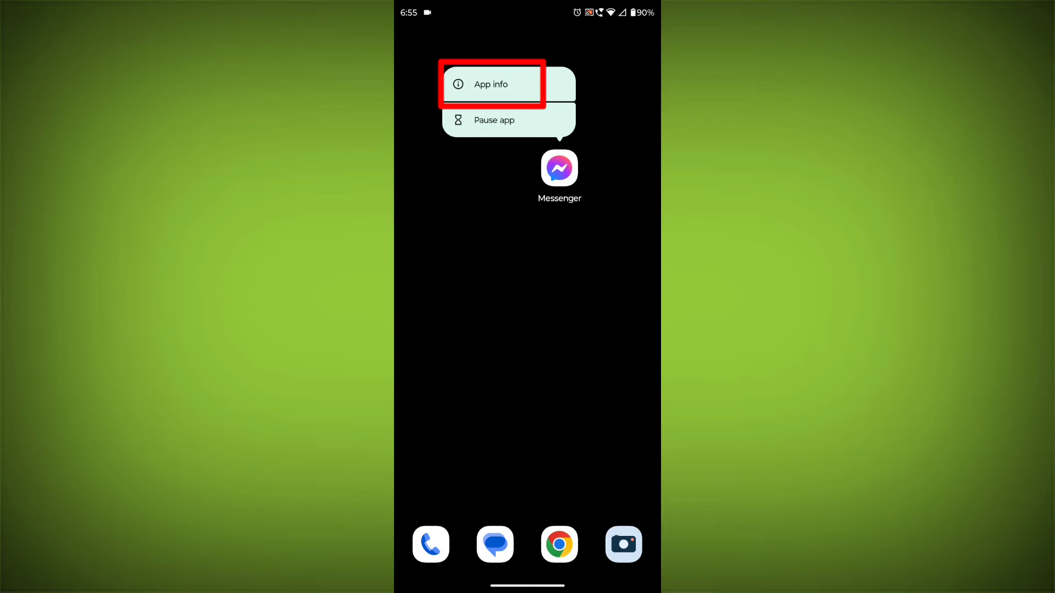
# Show Messenger's App info page with its 281 MB internal storage usage.
pyautogui.click(490, 85)
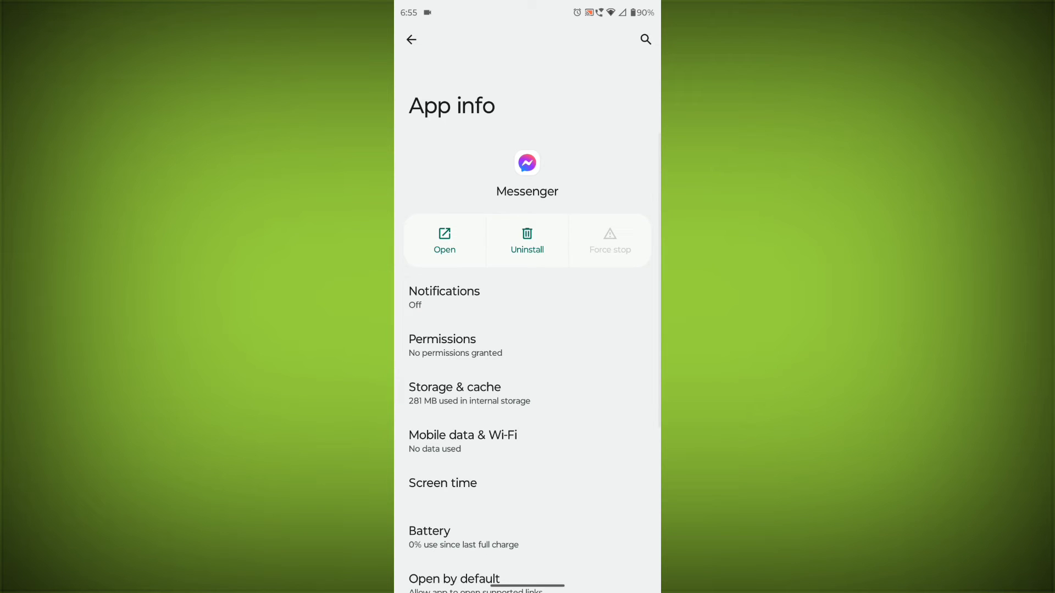
# Clear Messenger's cache to 0 B and erase its stored data under Storage & cache.
pyautogui.click(455, 393)
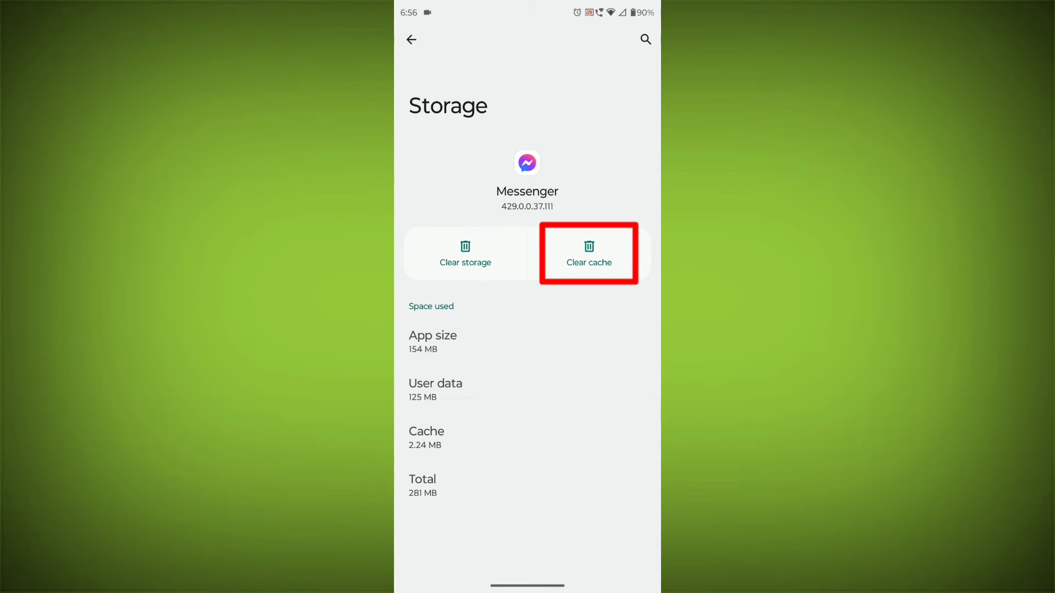
pyautogui.click(586, 253)
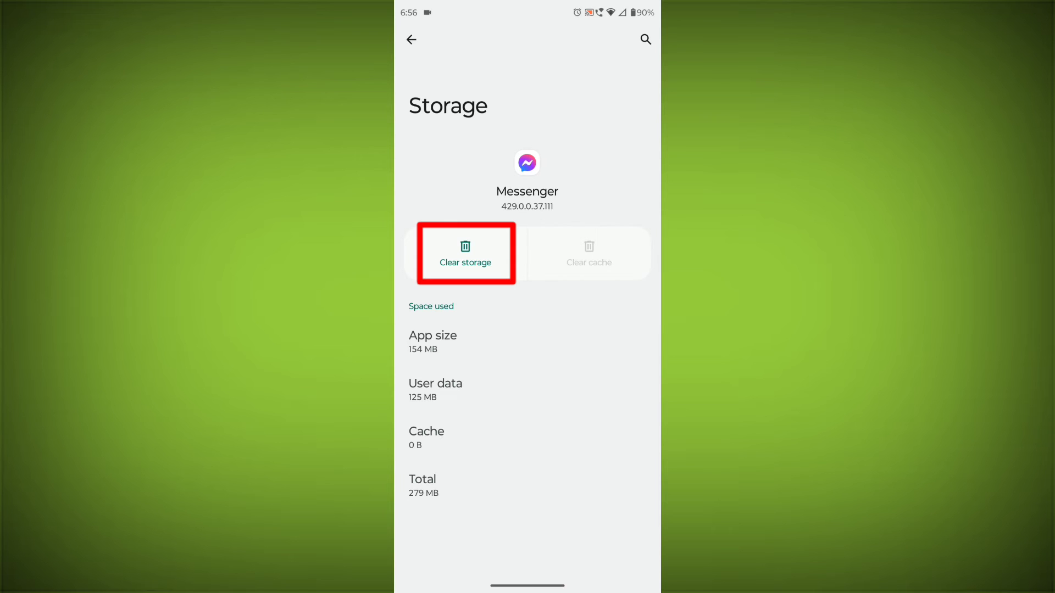
pyautogui.click(464, 254)
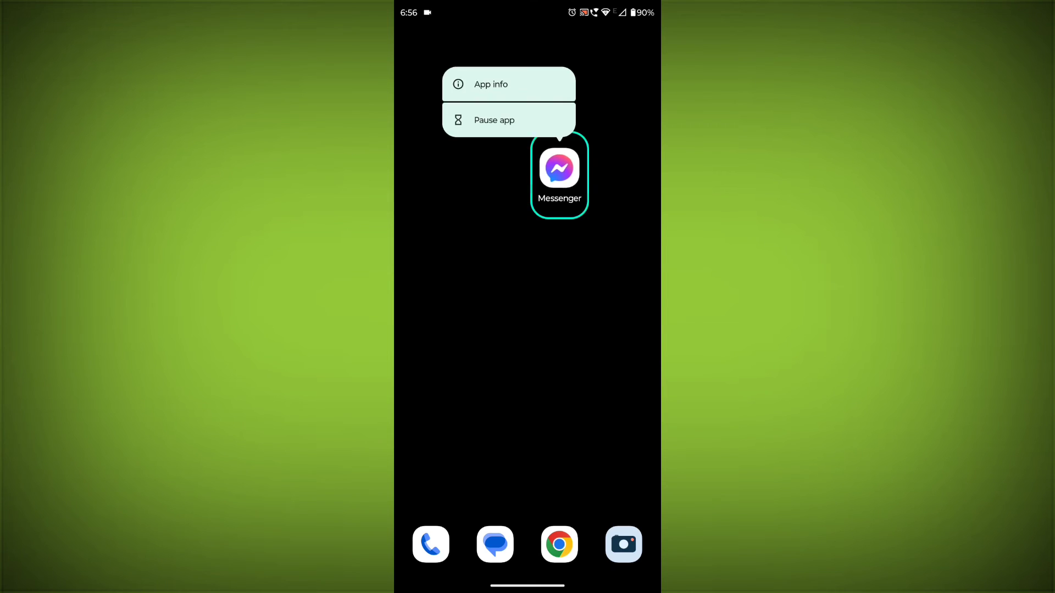
# Uninstall Messenger, then start its reinstall from the Play Store page.
pyautogui.click(490, 85)
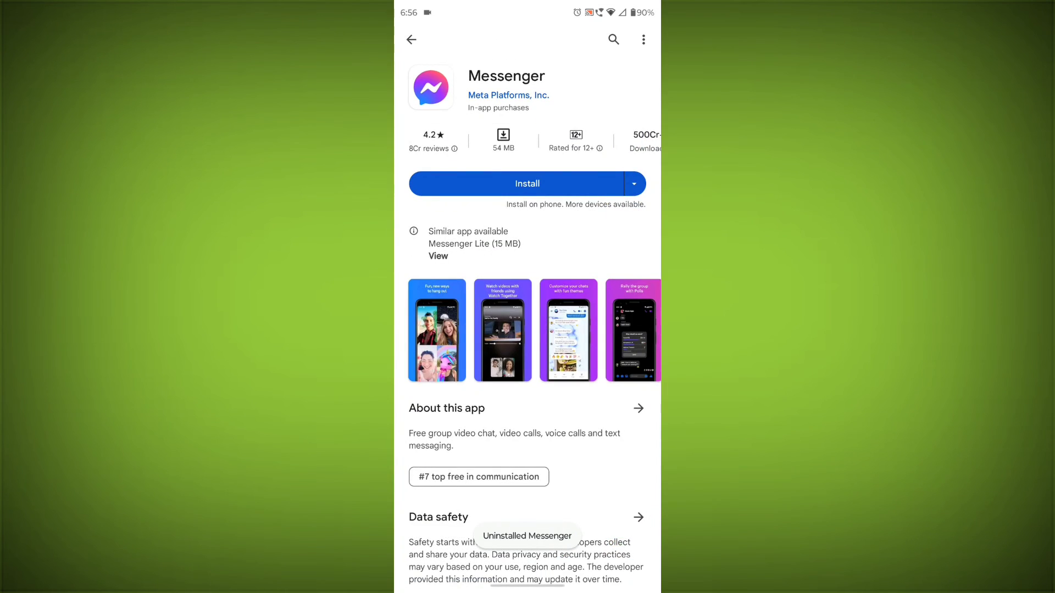
pyautogui.click(527, 183)
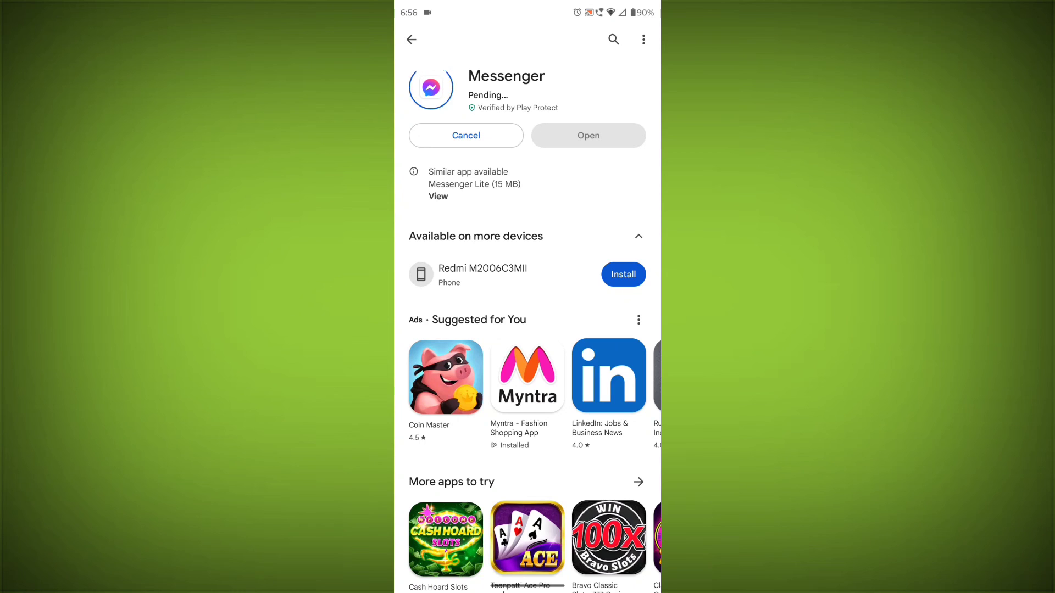